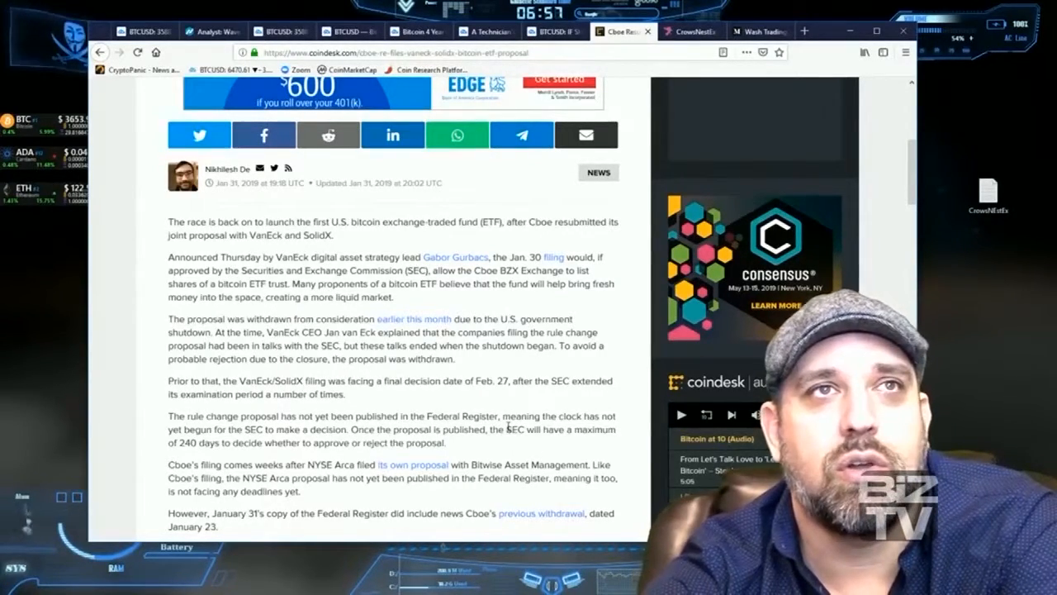
pyautogui.scroll(-3)
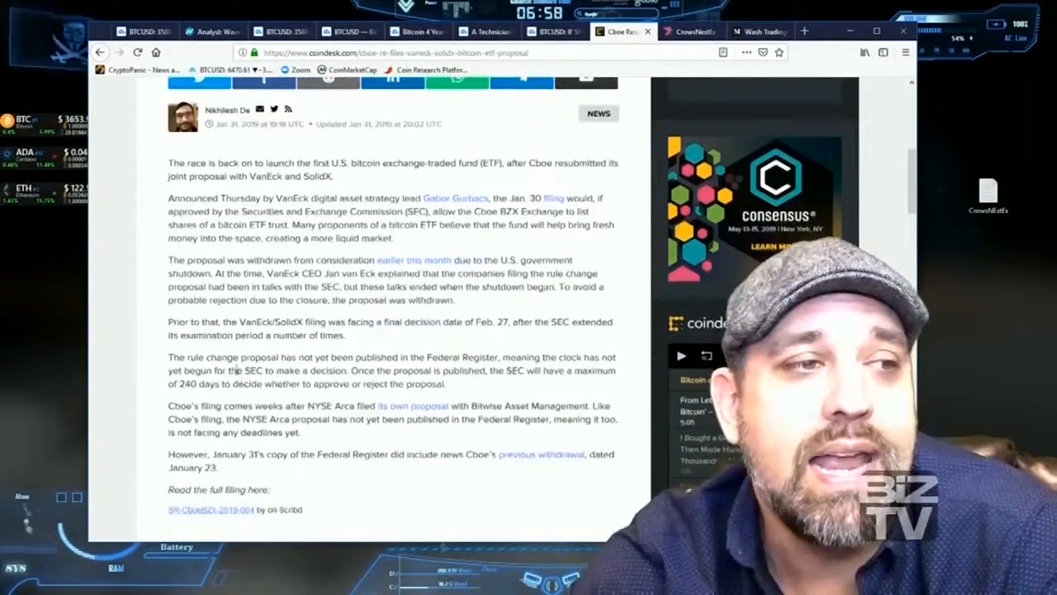